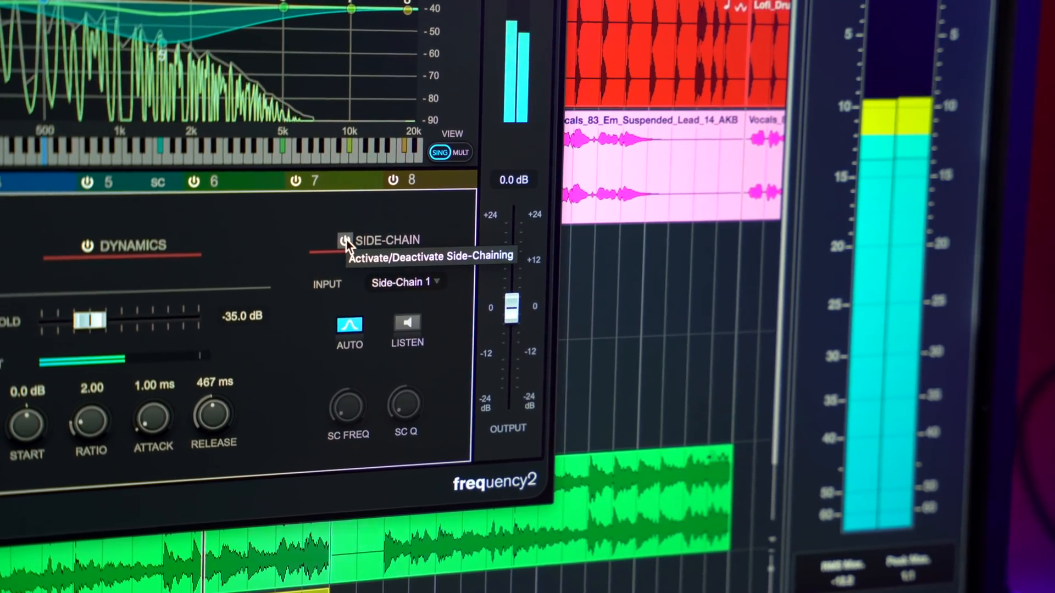
Show the side-chain input choices (Internal, Side-Chain 1–8) for Frequency 2
left_click(403, 282)
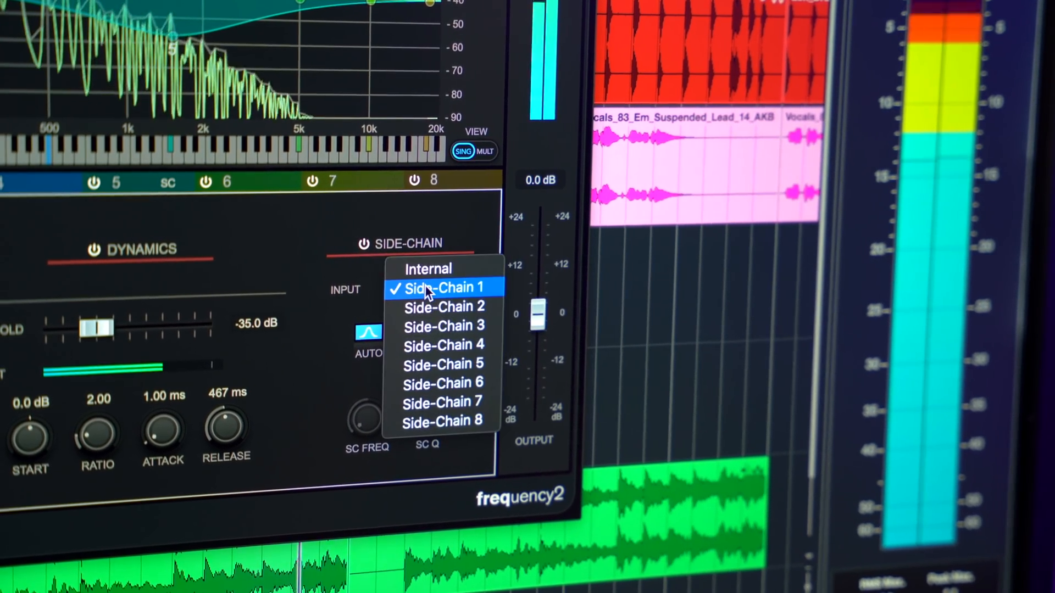
mouse_move(465, 374)
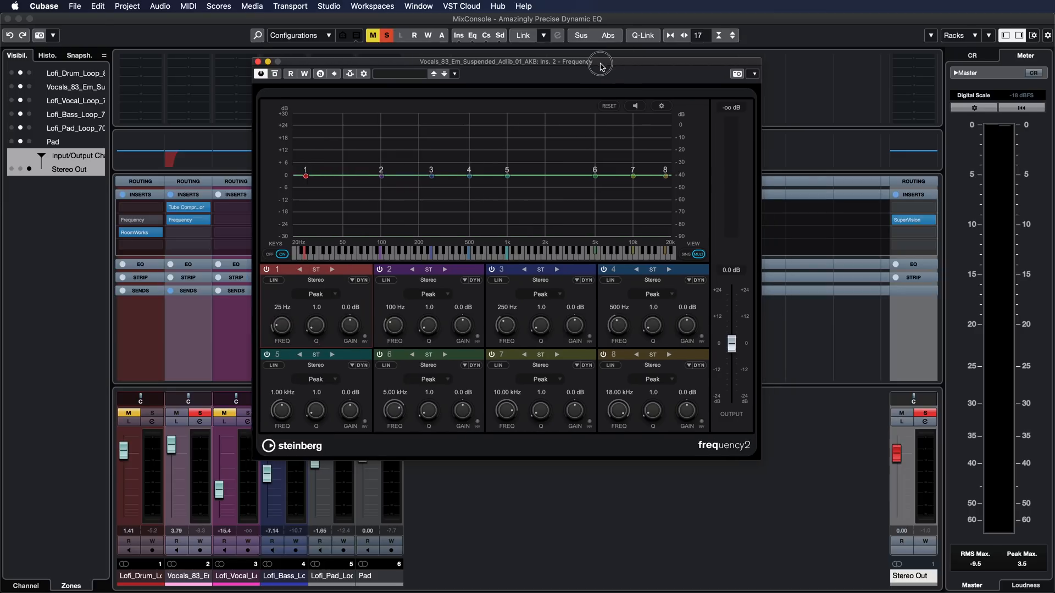
Move the Frequency 2 window slightly left and down
left_click_drag(601, 62, 589, 76)
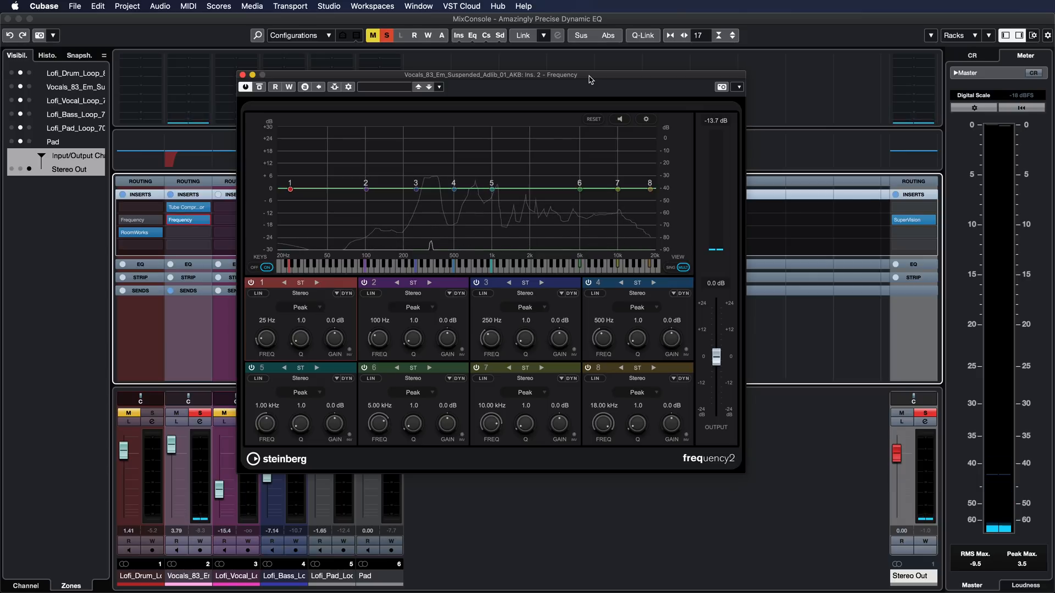
Make band 1 a Cut 48 low-cut filter at about 110 Hz
left_click(301, 308)
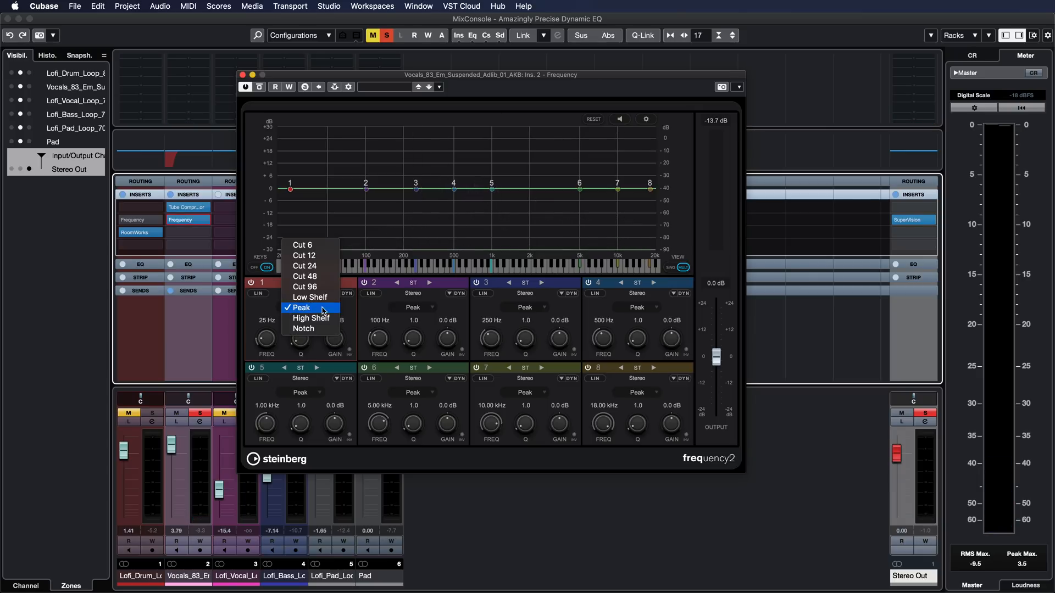
left_click(303, 276)
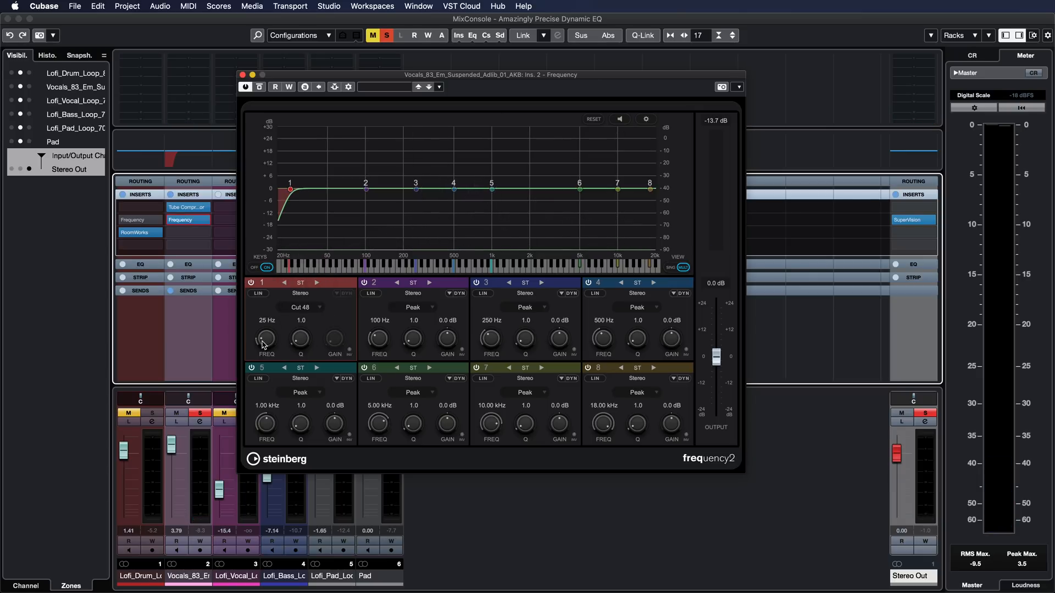
left_click_drag(264, 338, 265, 330)
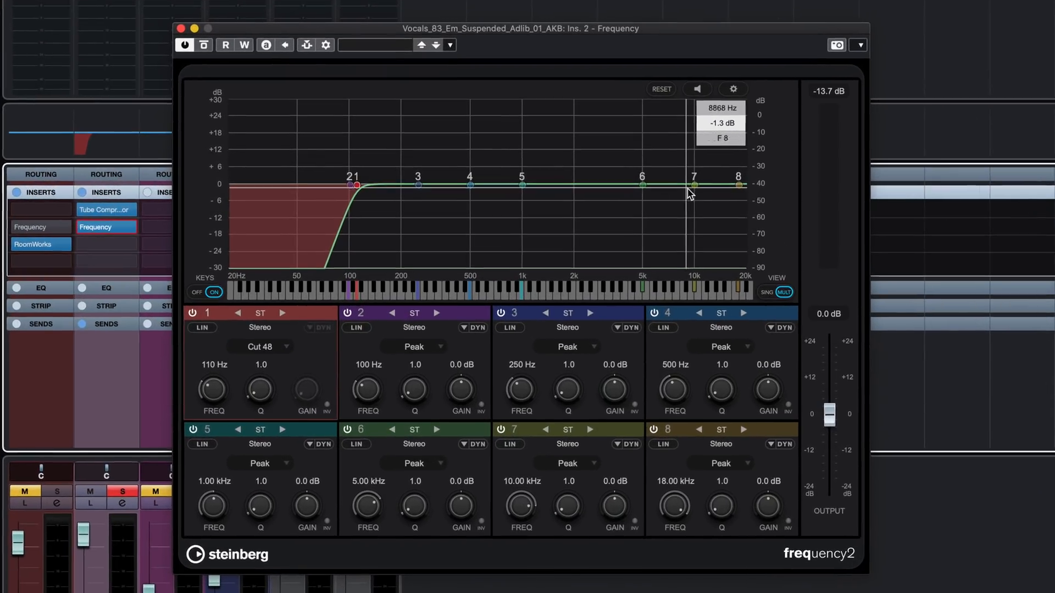
Boost band 7 to about 12.5 dB, sweeping it from 6.5 kHz to around 8.8 kHz
left_click_drag(693, 185, 663, 172)
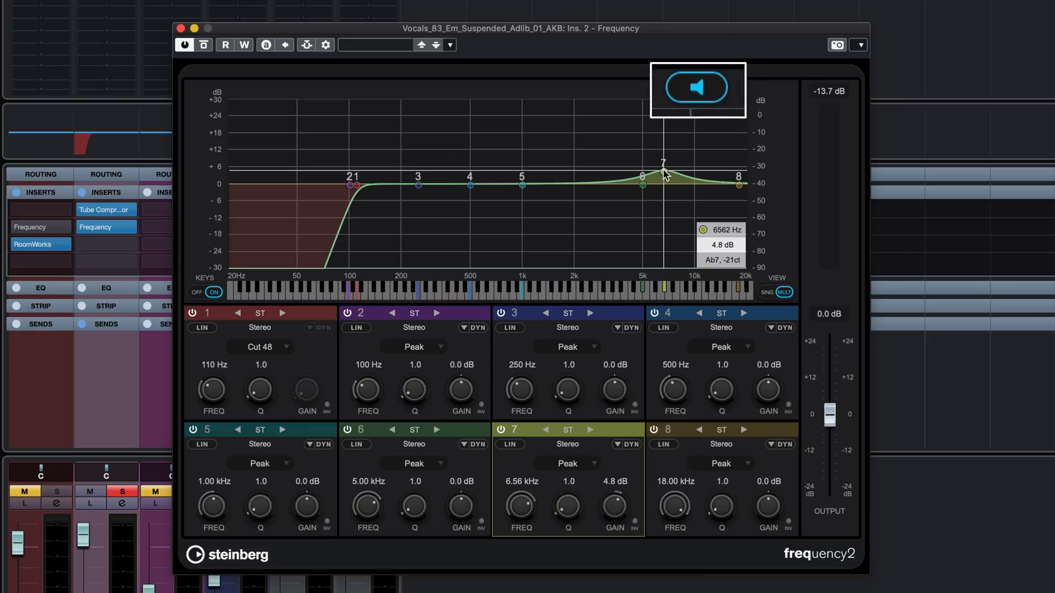
left_click_drag(662, 165, 673, 149)
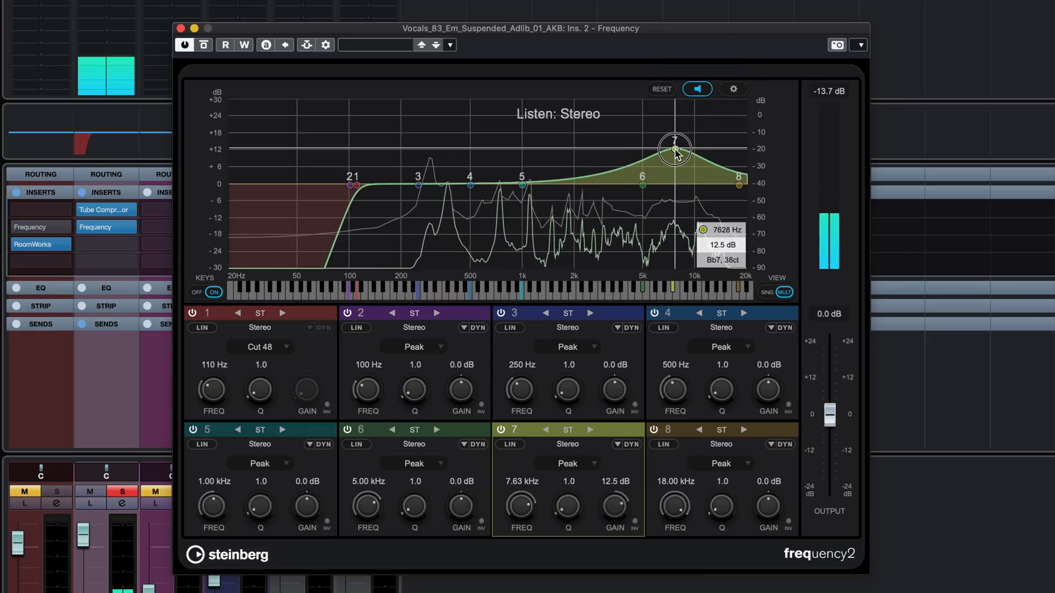
left_click_drag(674, 150, 678, 145)
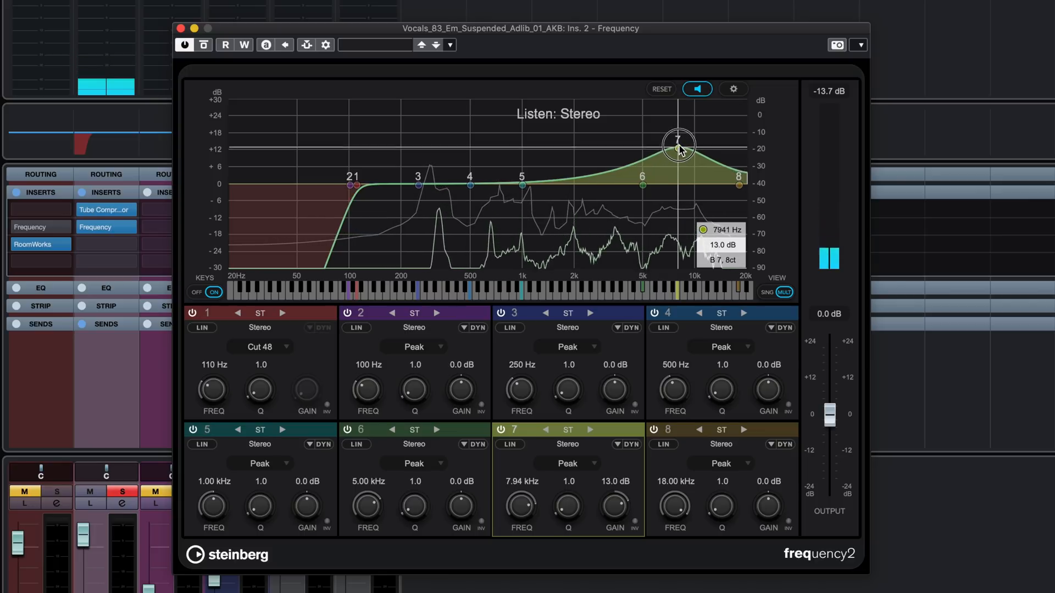
left_click_drag(677, 145, 684, 149)
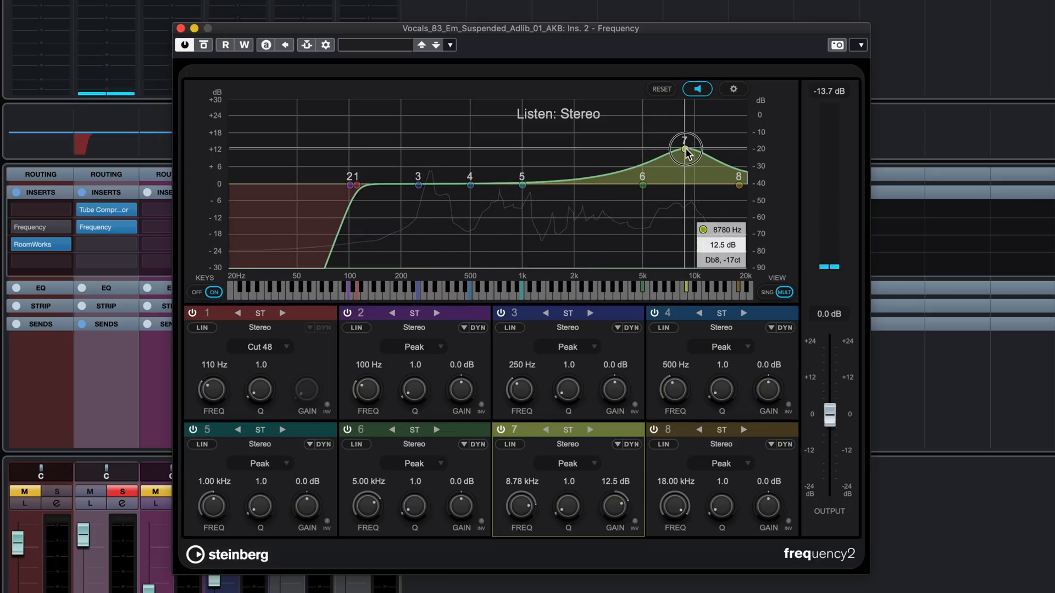